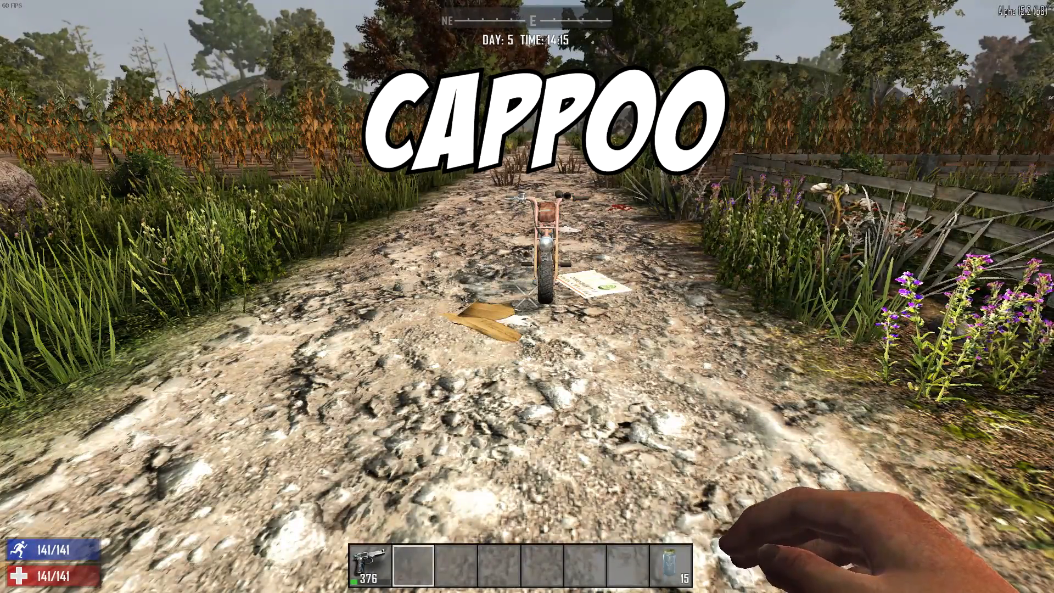
pyautogui.moveTo(527, 297)
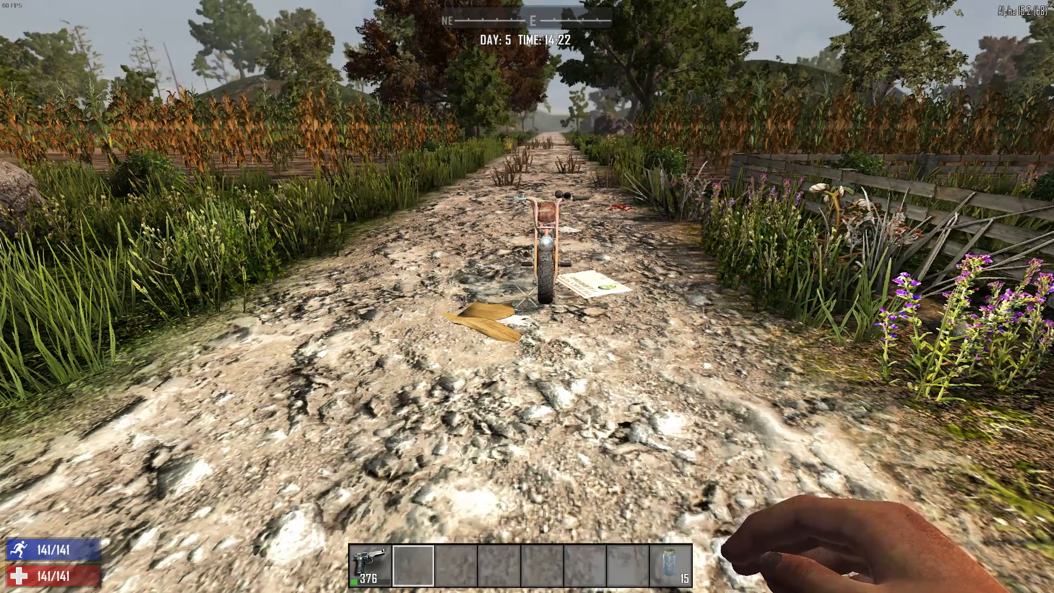
# - View the in-game map with M, find no minibike marker nearby, and close it
pyautogui.press('m')
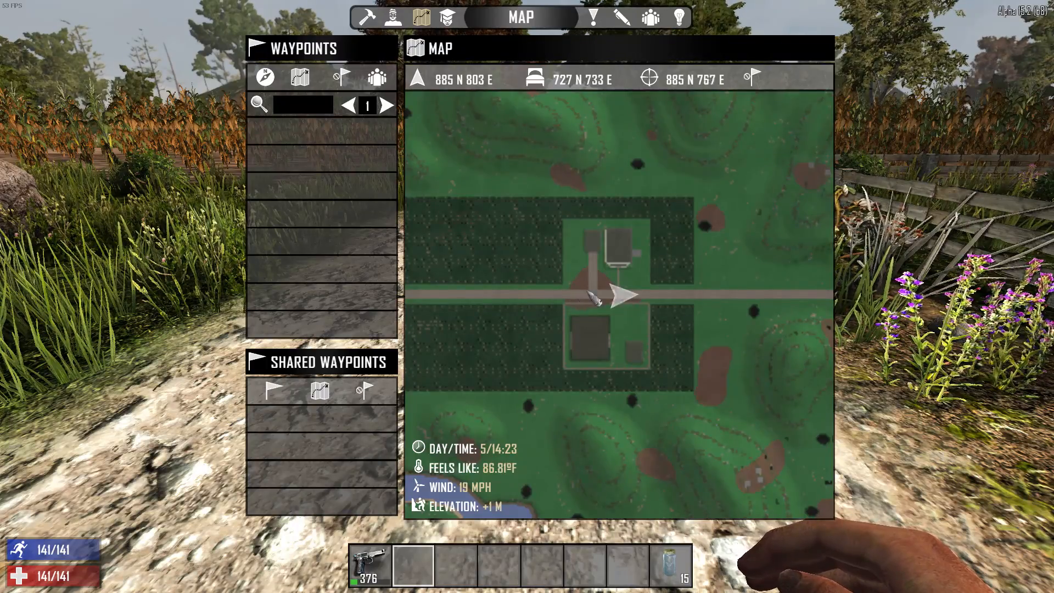
pyautogui.moveTo(678, 303)
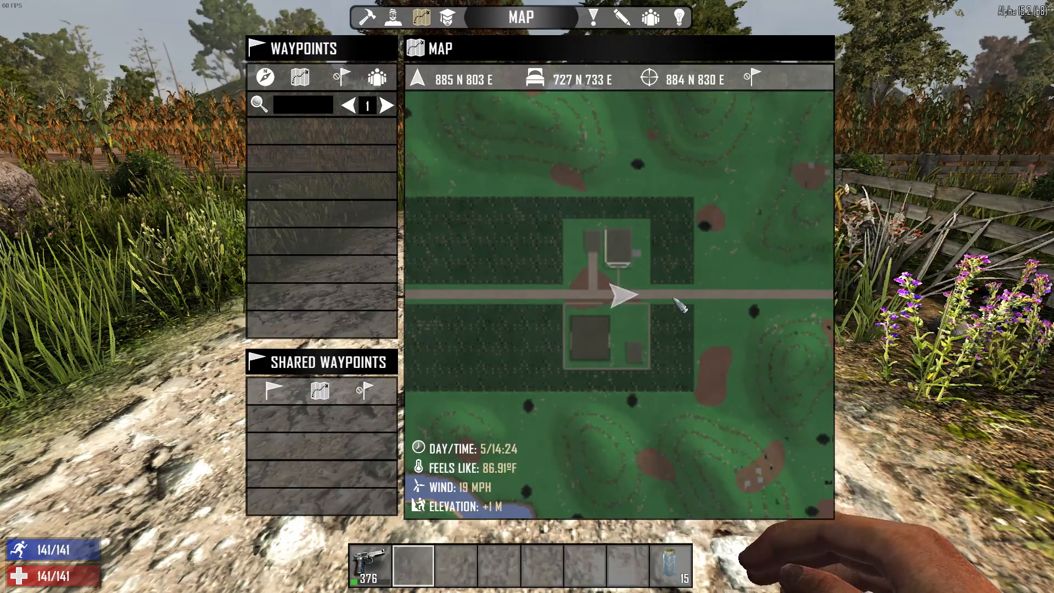
pyautogui.press('Escape')
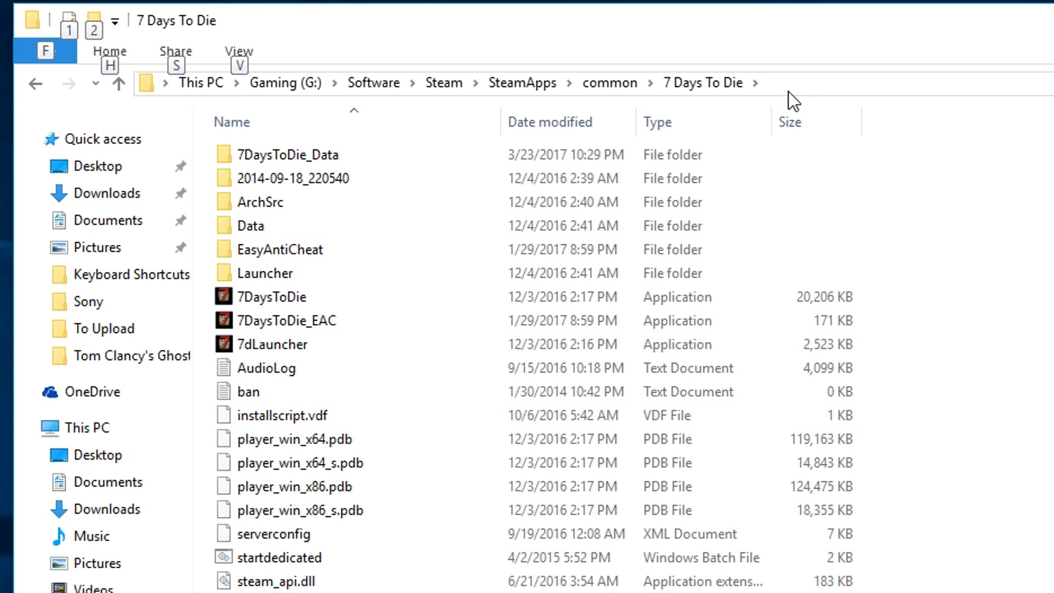
# - Navigate from the install folder into Data\Config, where the XML configuration files live
pyautogui.click(403, 82)
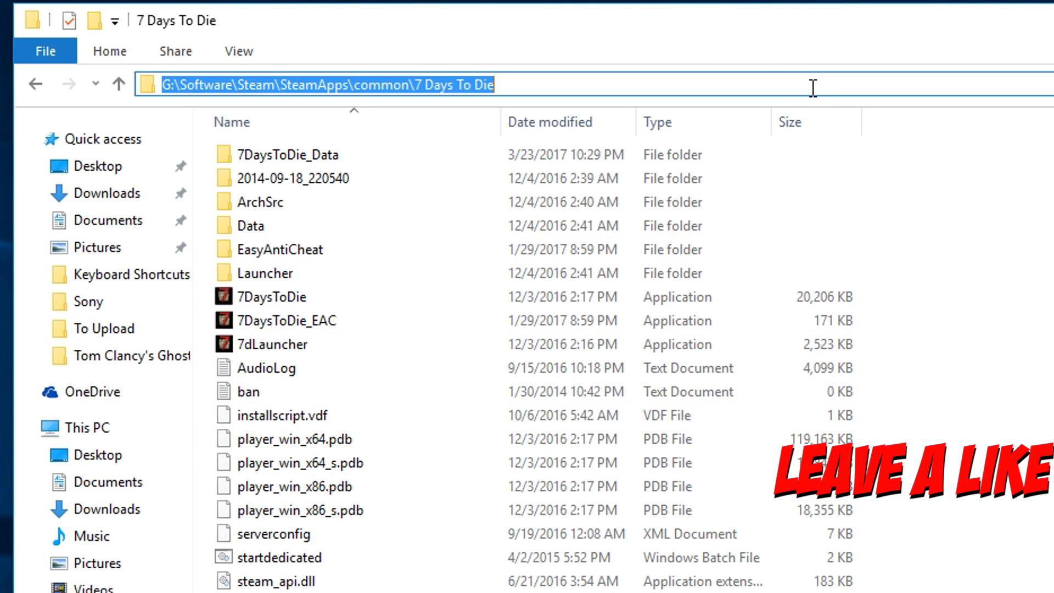
pyautogui.doubleClick(250, 225)
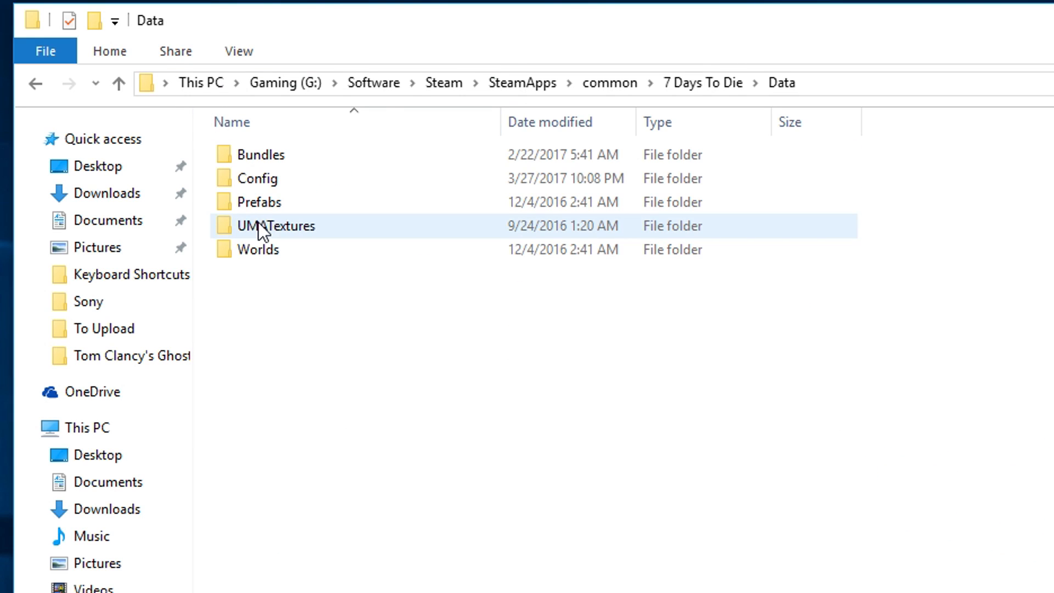
pyautogui.doubleClick(257, 178)
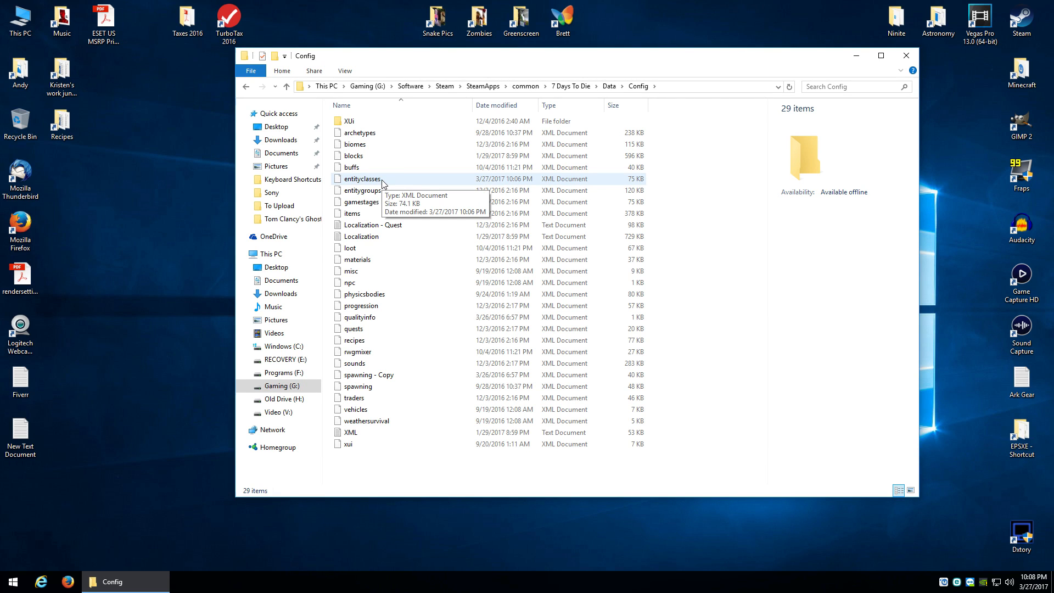
# - Create a WinRAR backup archive of the entityclasses file in the Config folder
pyautogui.rightClick(381, 178)
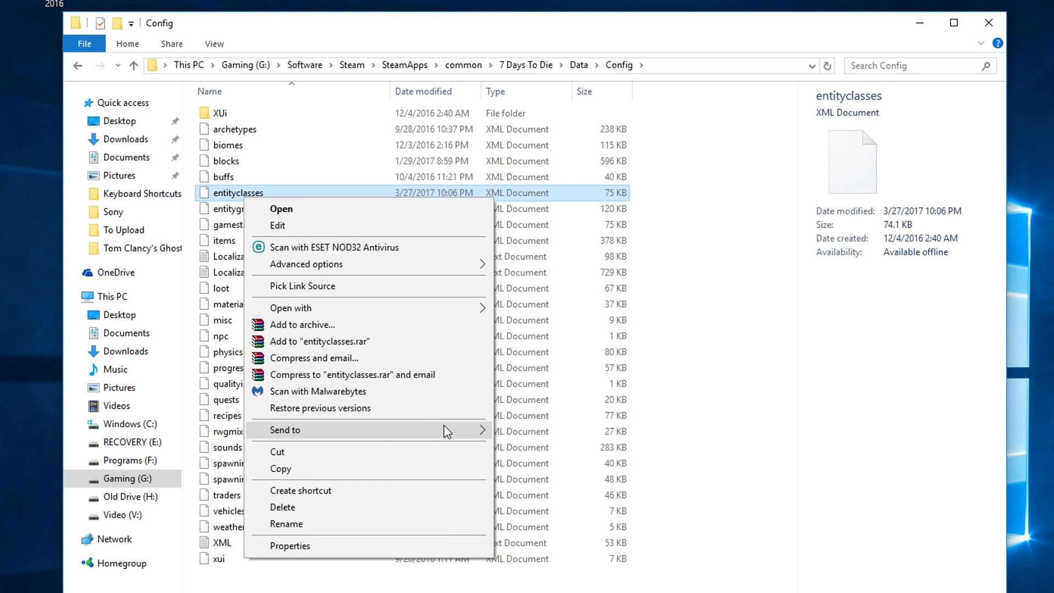
pyautogui.click(320, 341)
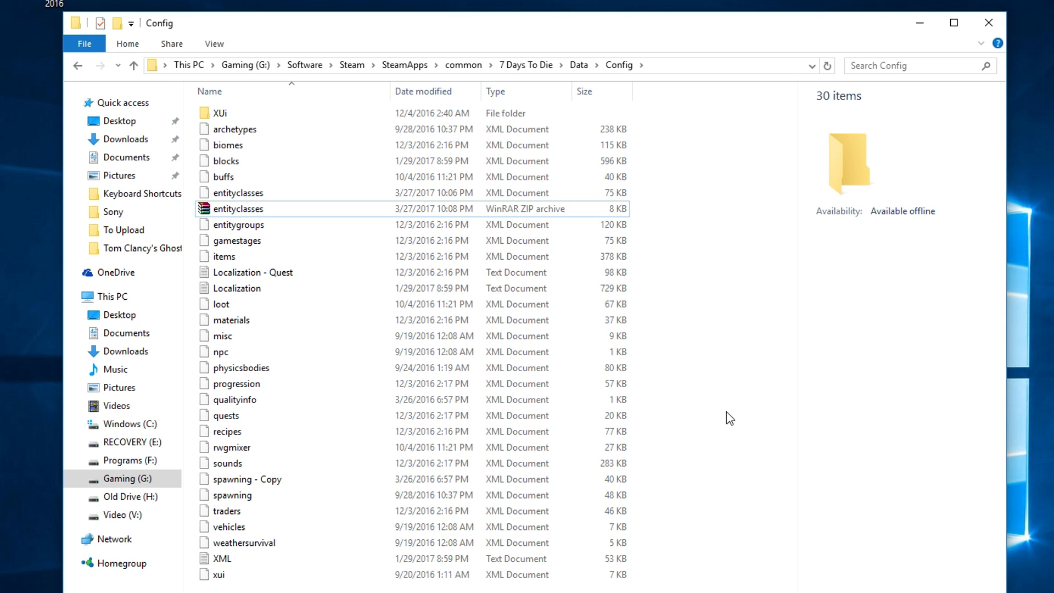
pyautogui.moveTo(237, 193)
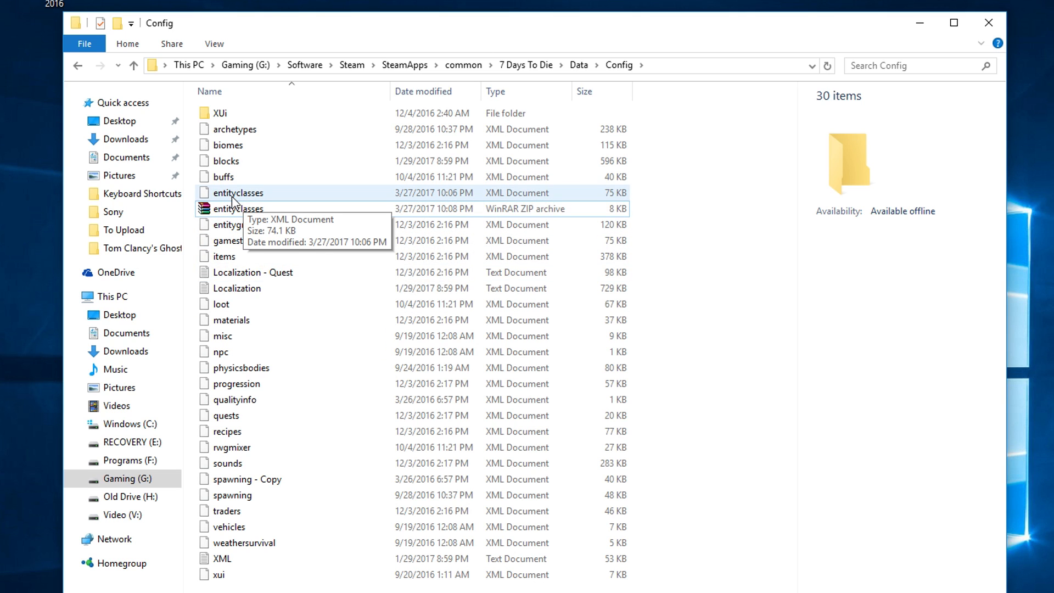
# - Open the original entityclasses.xml in WordPad for editing
pyautogui.click(238, 193)
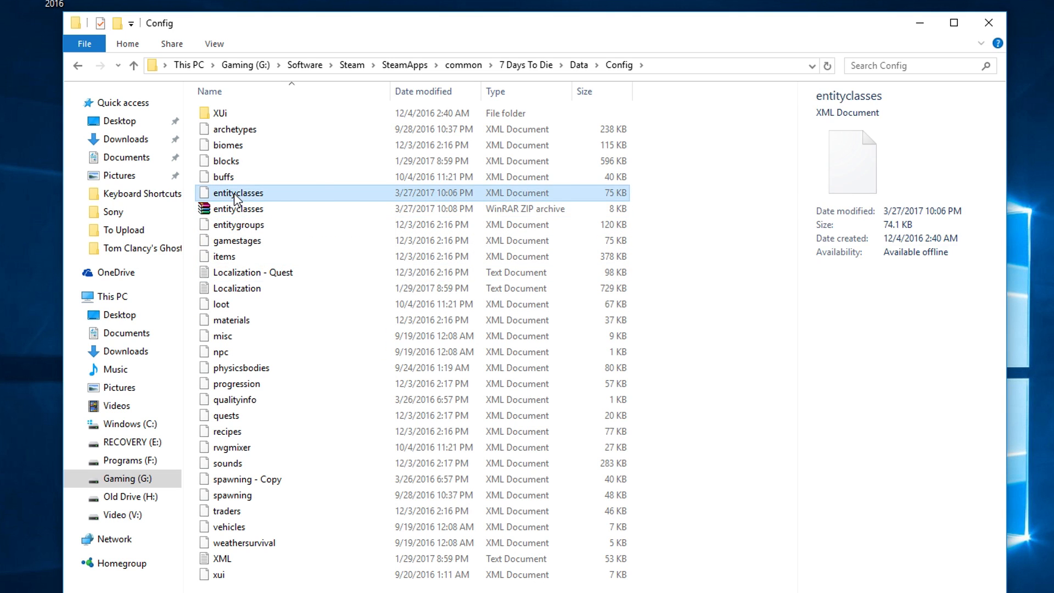
pyautogui.doubleClick(237, 194)
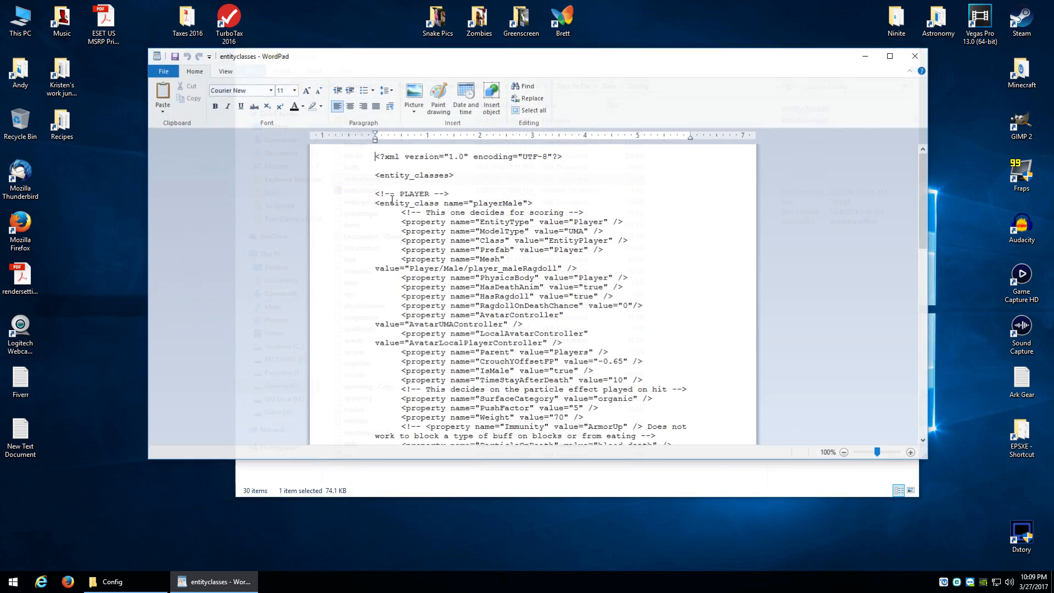
pyautogui.click(888, 56)
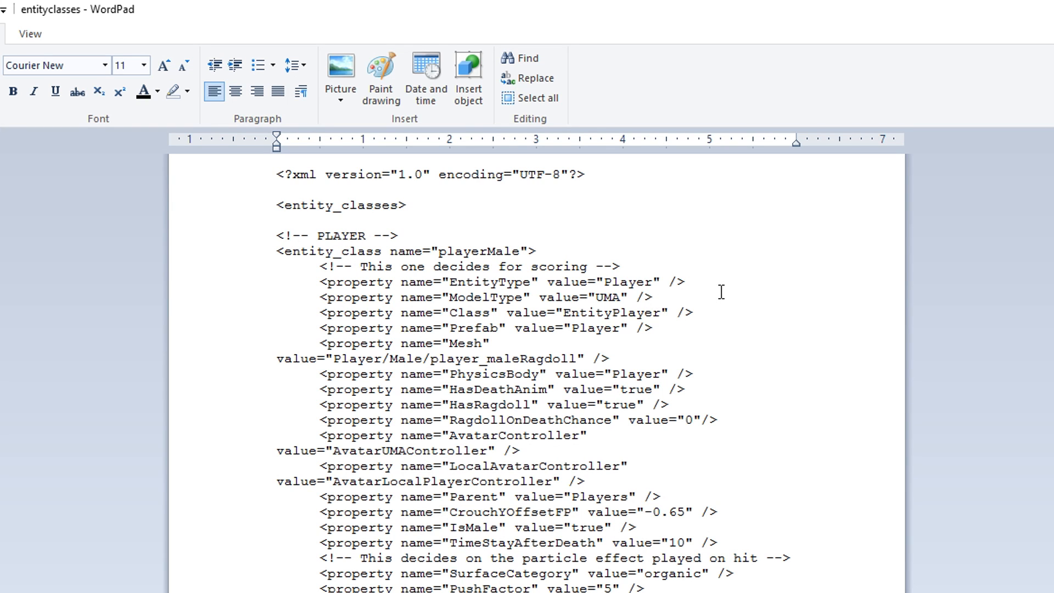
# - Search for 'mini' to reach the minibike class and scroll to its commented-out MapIcon line
pyautogui.click(523, 59)
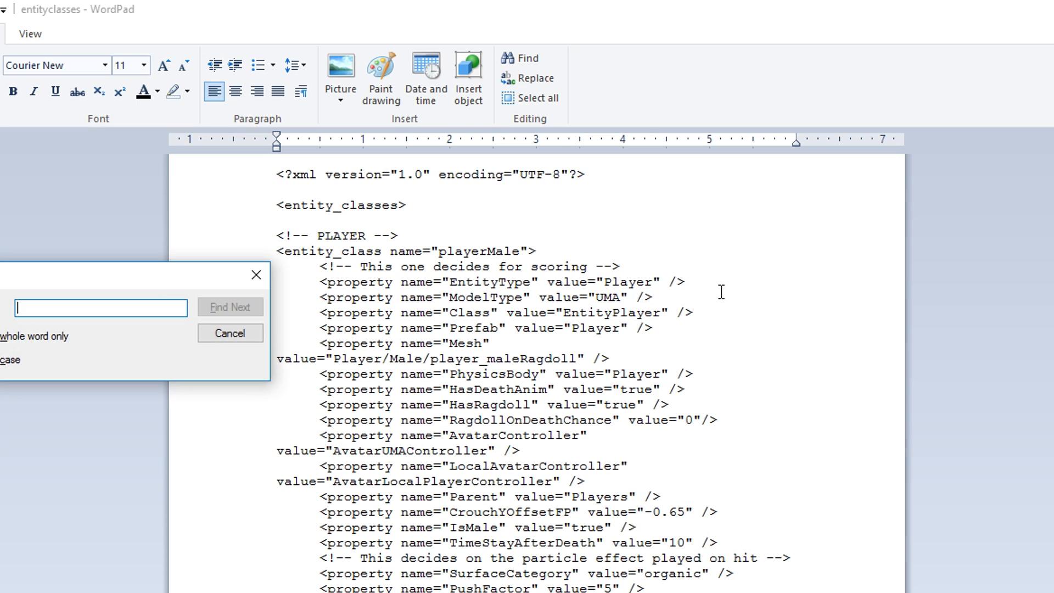
pyautogui.write('minibike')
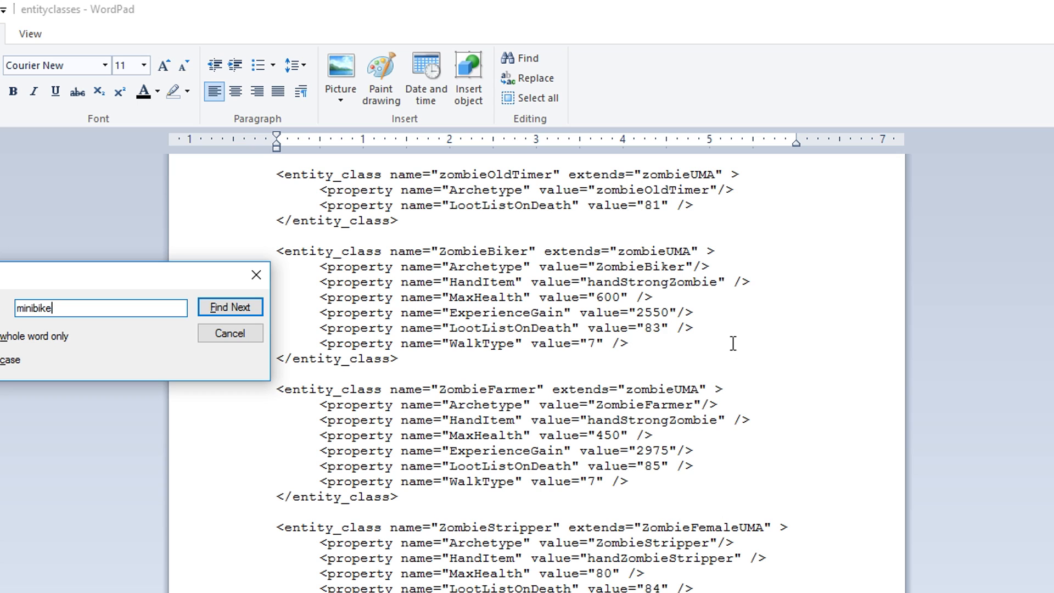
pyautogui.click(229, 306)
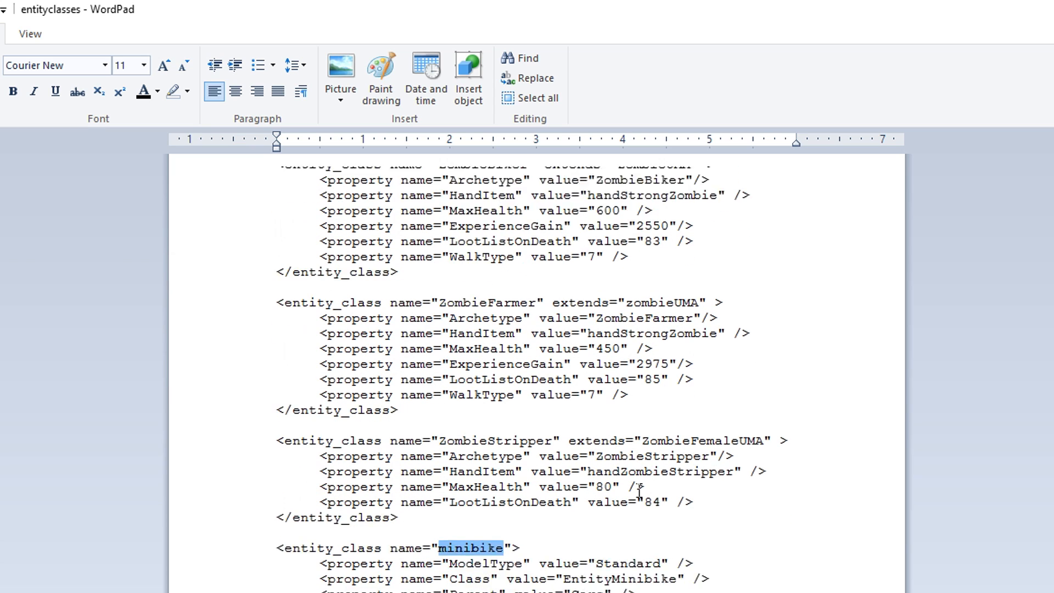
pyautogui.scroll(-3)
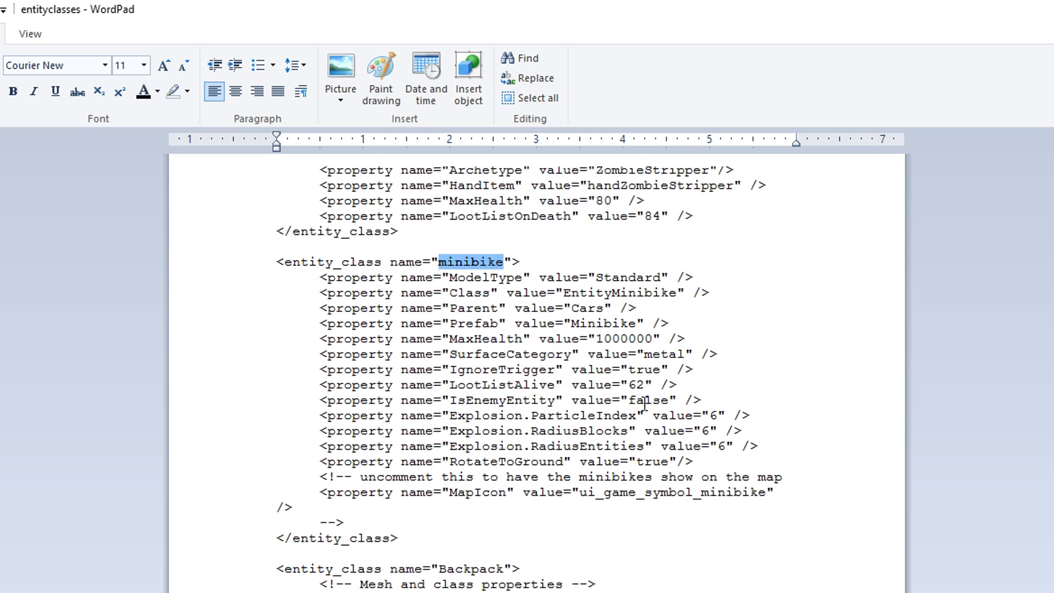
pyautogui.scroll(-3)
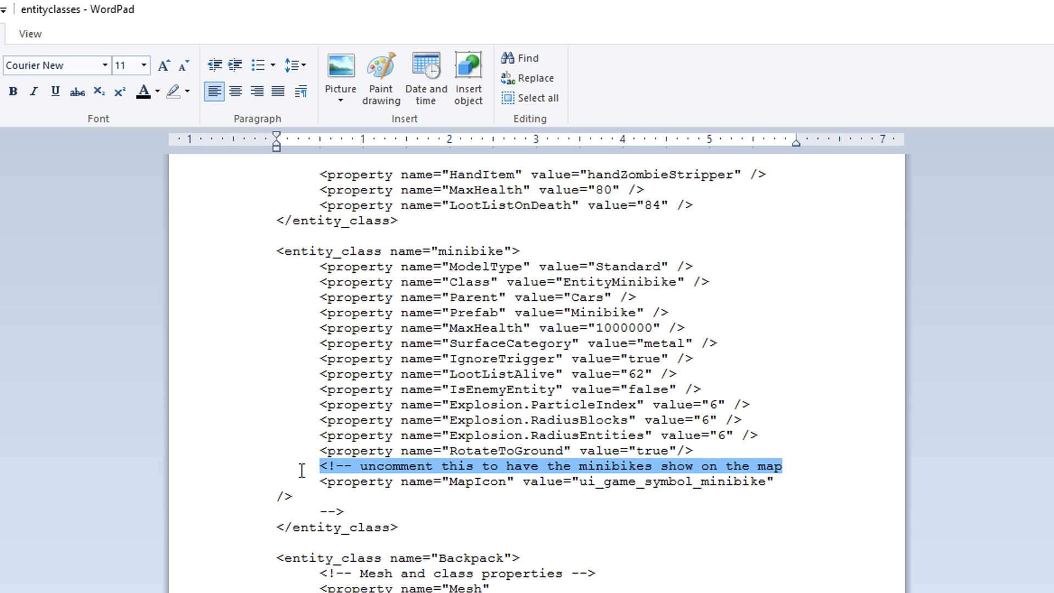
# - Delete the comment markers around the minibike's MapIcon property so it becomes active
pyautogui.press('Delete')
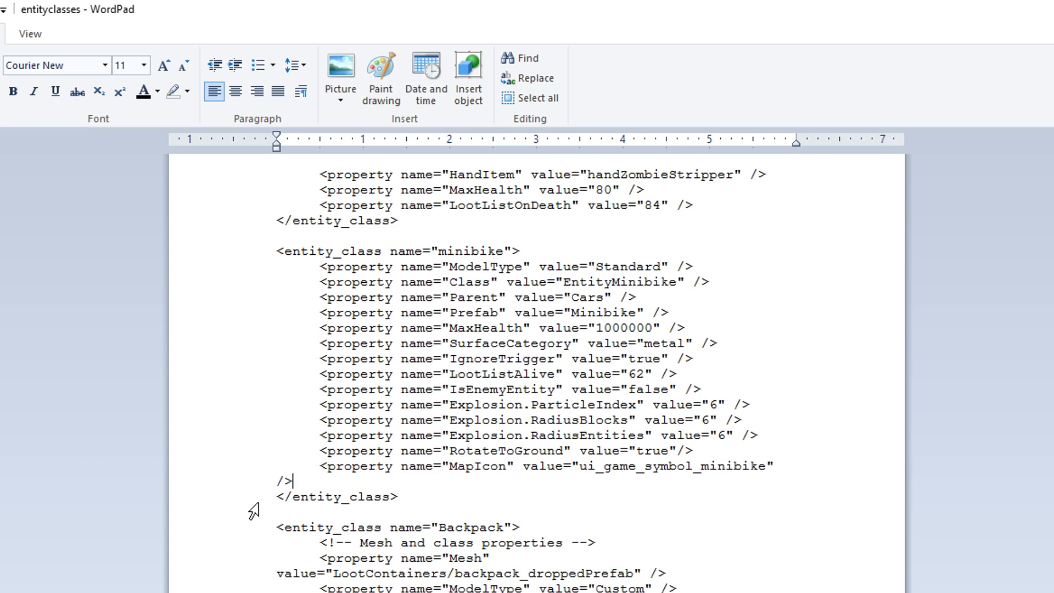
pyautogui.moveTo(441, 496)
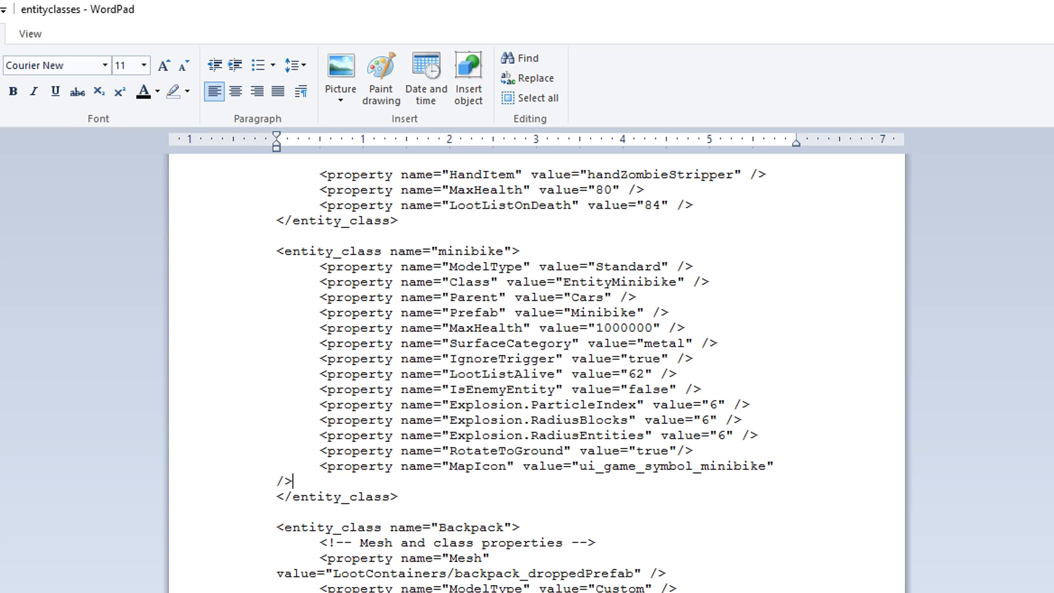
pyautogui.scroll(-3)
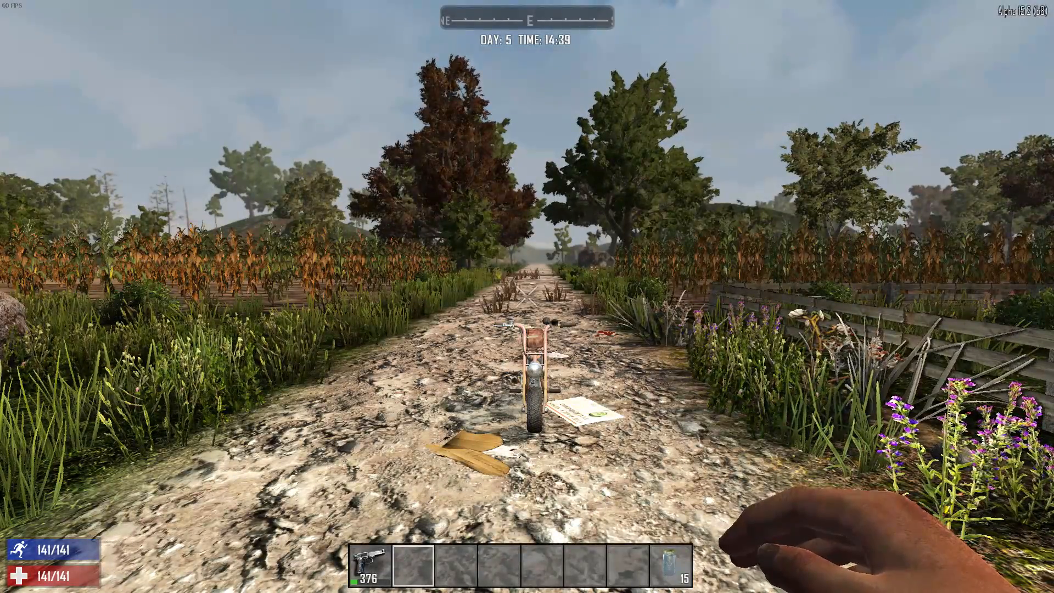
# - View the map with M and confirm minibike icons now appear beside the player
pyautogui.press('m')
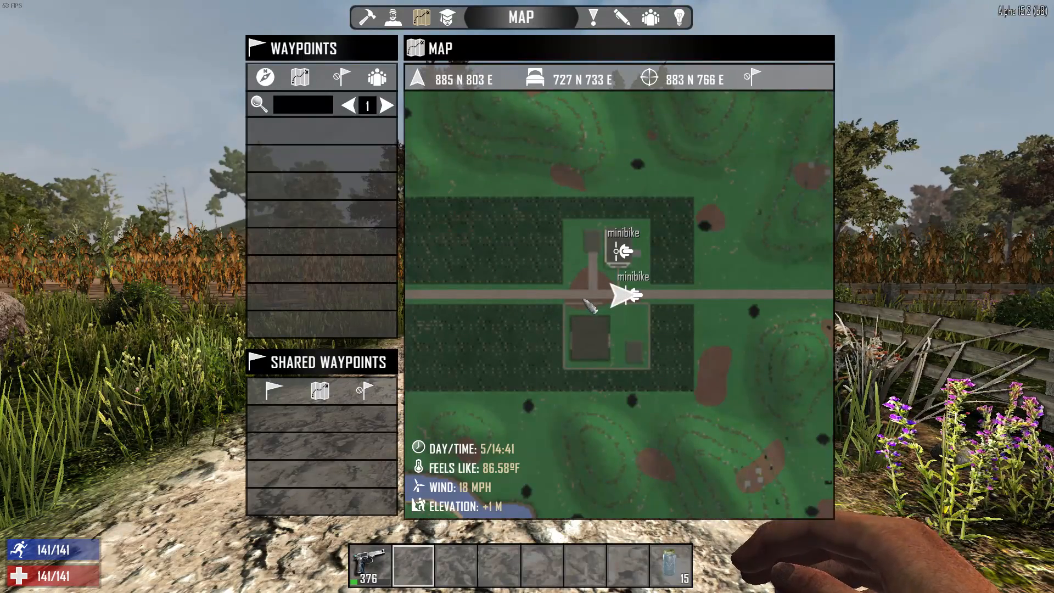